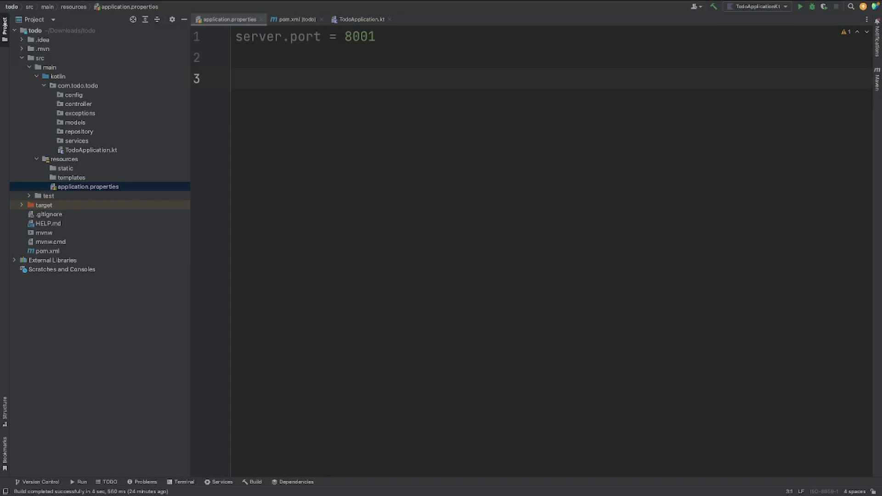
mouse_move(95, 184)
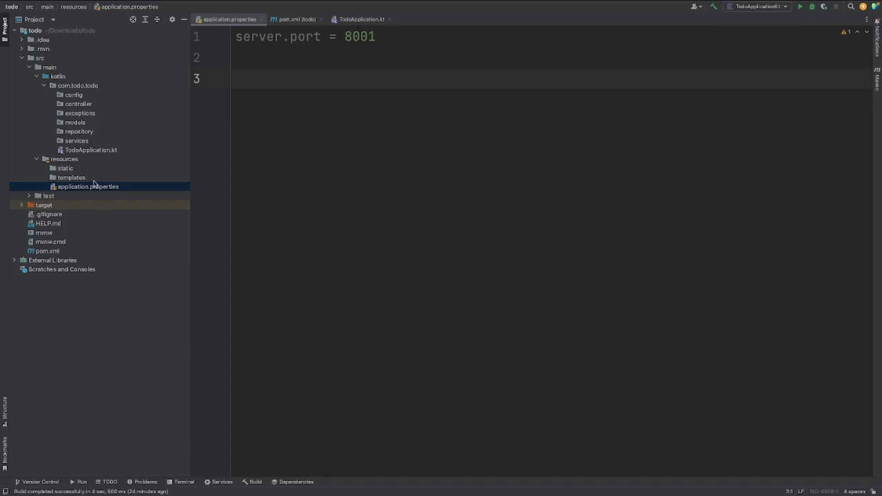
mouse_move(89, 191)
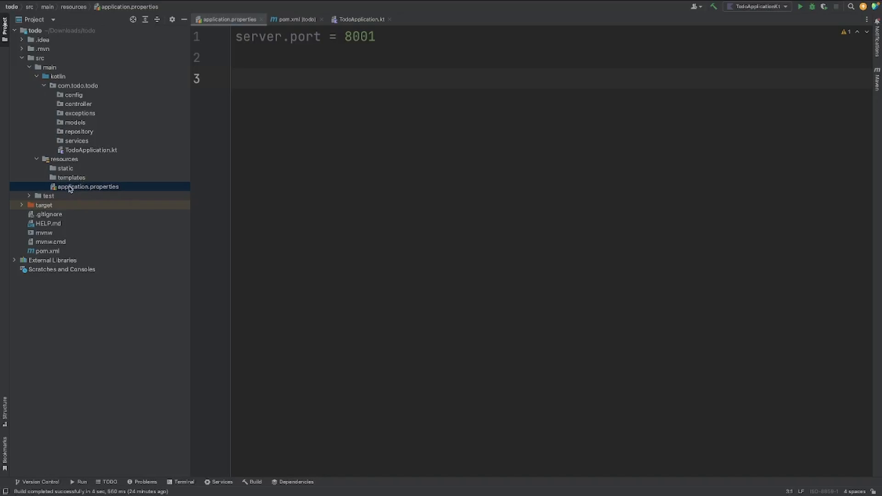
mouse_move(284, 121)
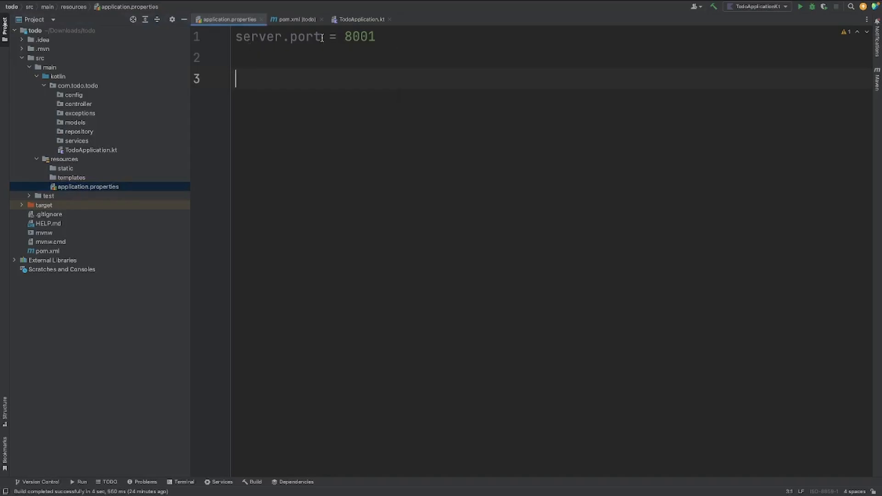
mouse_move(368, 40)
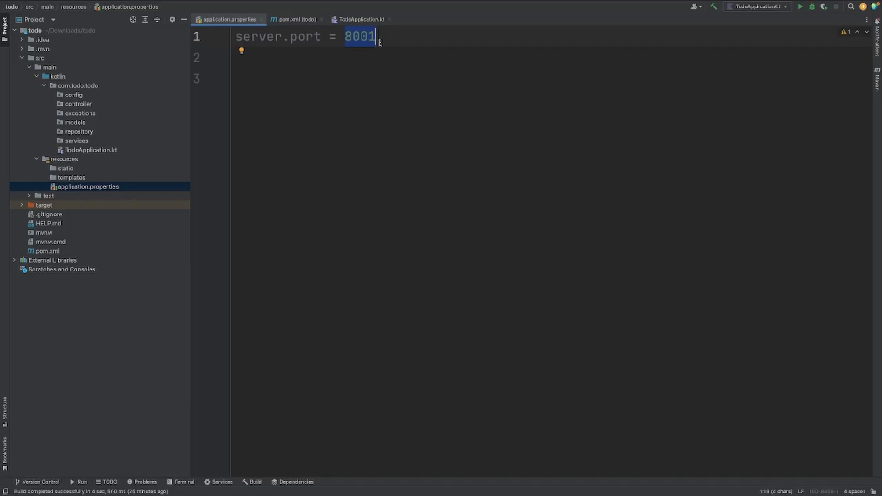
mouse_move(315, 49)
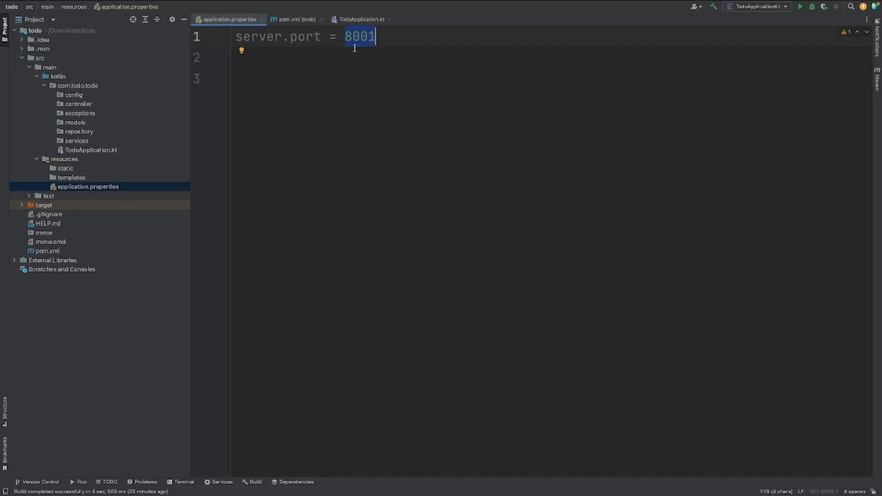
mouse_move(364, 37)
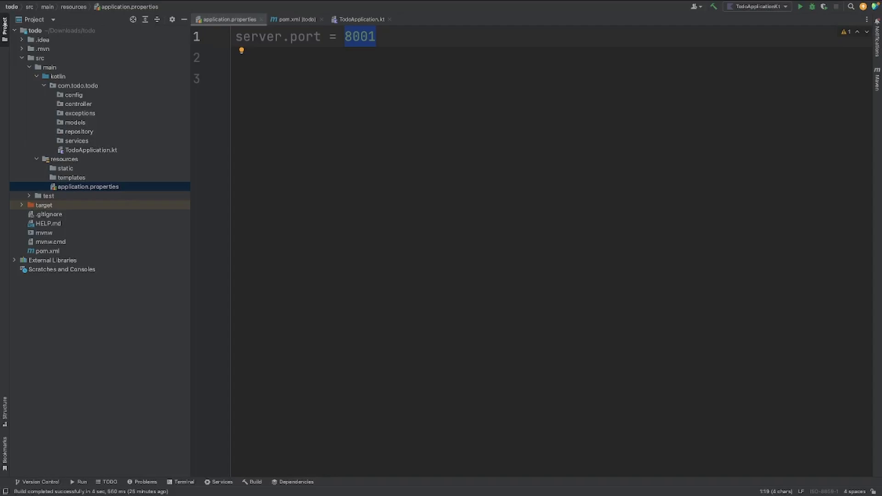
mouse_move(85, 202)
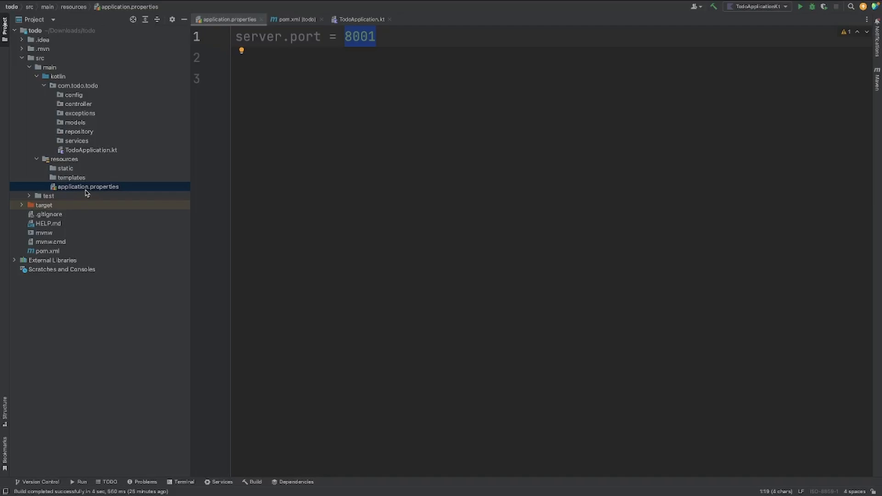
mouse_move(375, 126)
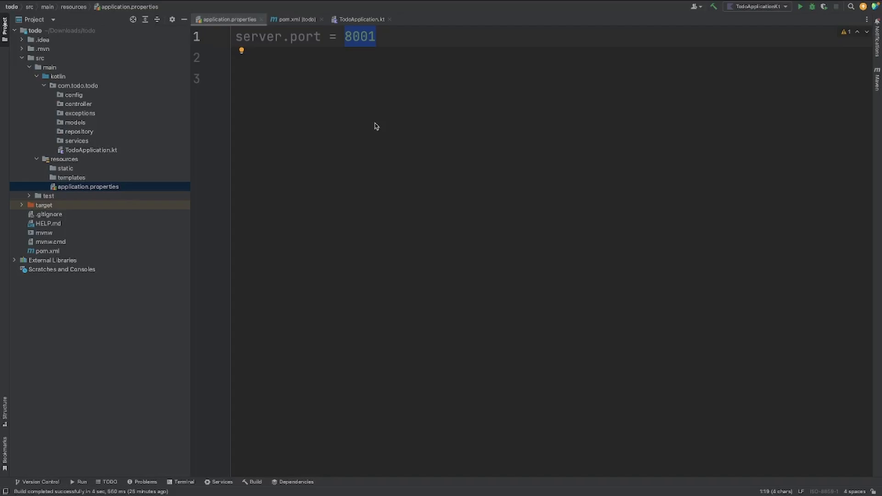
mouse_move(300, 53)
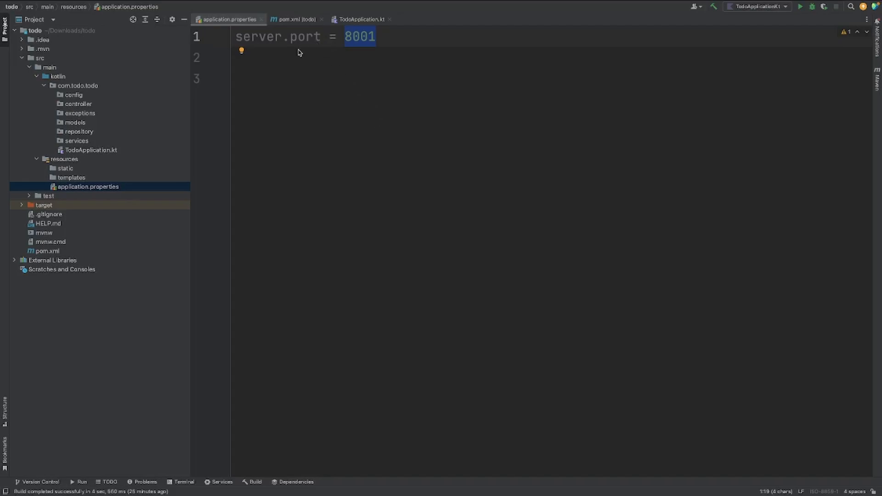
Step: Place the cursor after the server.port = 8001 setting to start a new entry
click(296, 57)
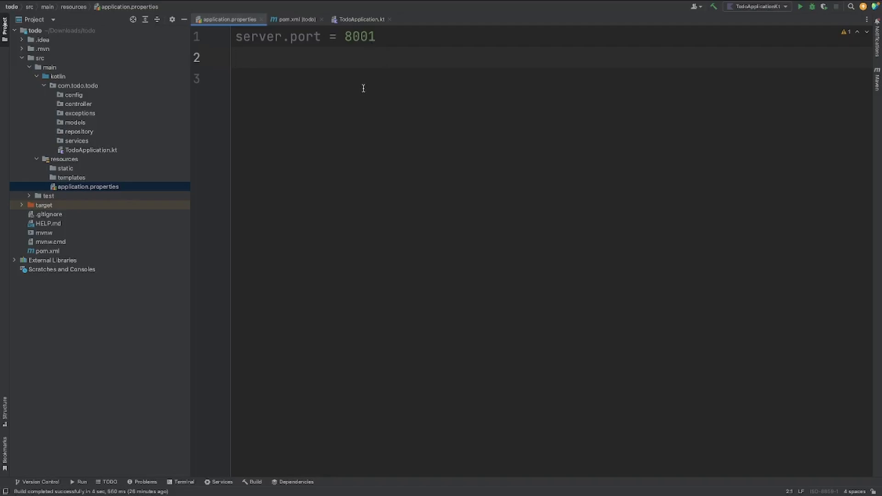
mouse_move(362, 113)
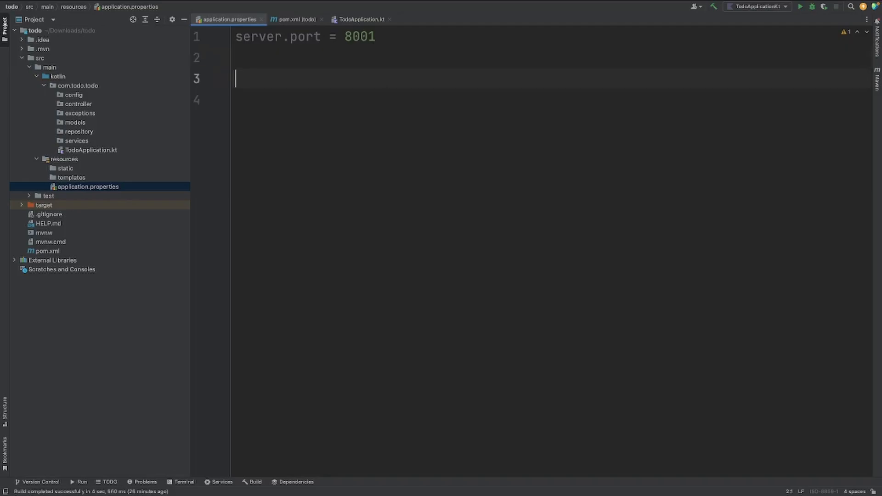
Step: Add spring.datasource.url=jdbc:postgresql://localhost:5432/postgres with a blank line separating it from the port
text(spring.datasource.url=jdbc:postgresql://localhost:5432/postgres)
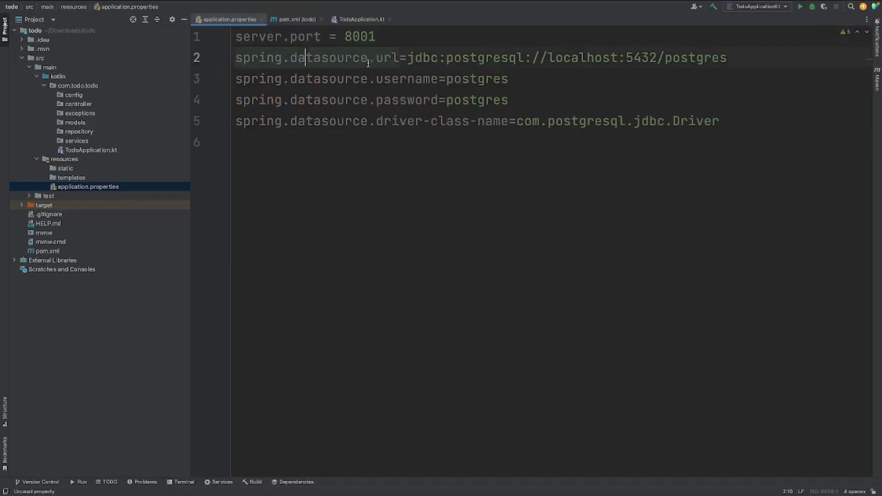
key(Enter)
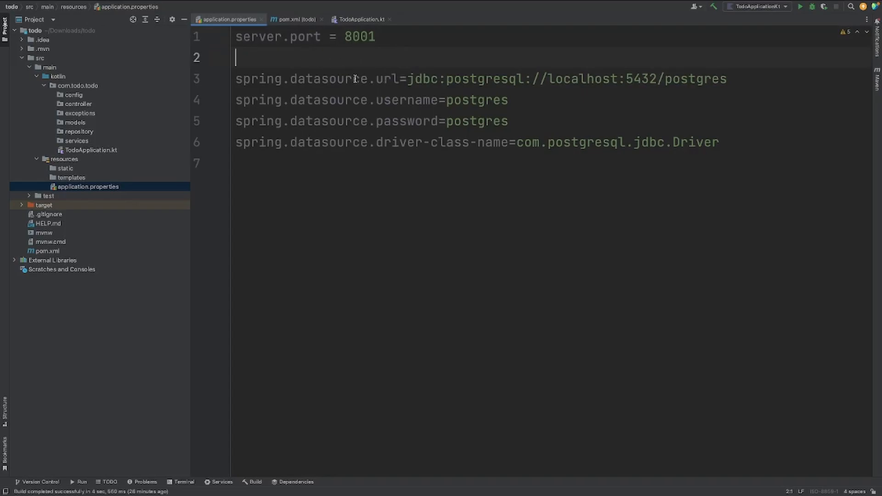
mouse_move(394, 64)
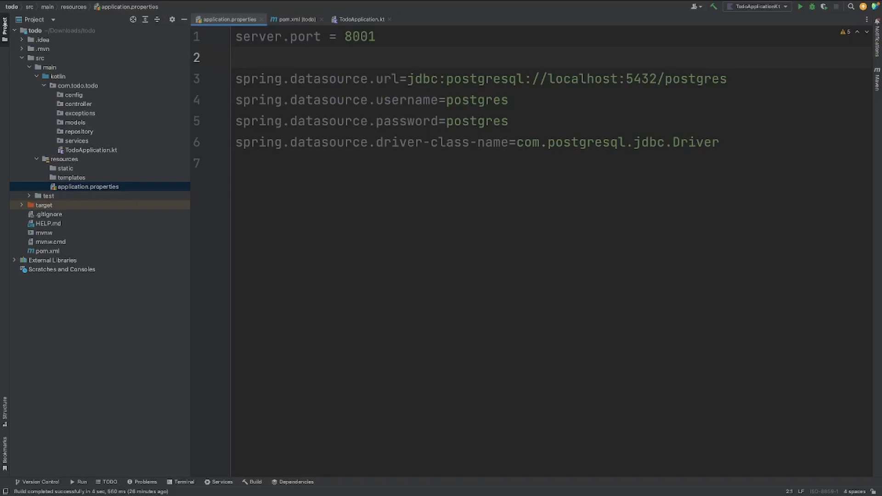
mouse_move(358, 188)
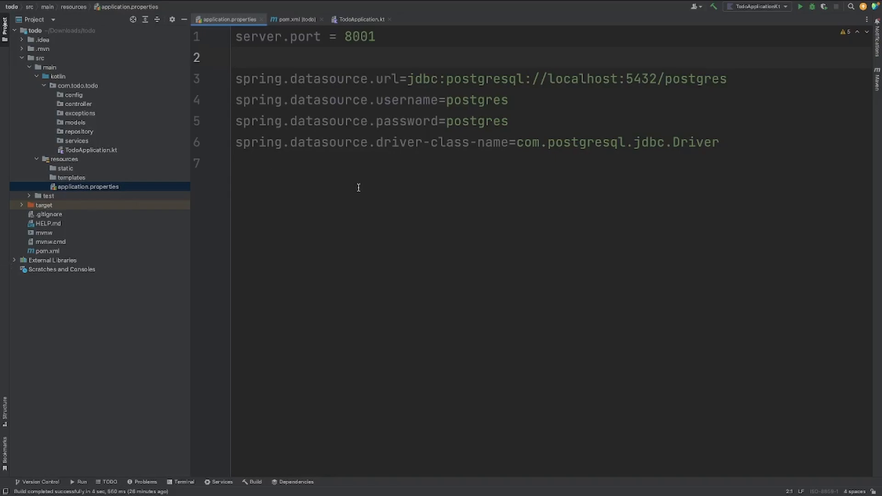
double_click(422, 79)
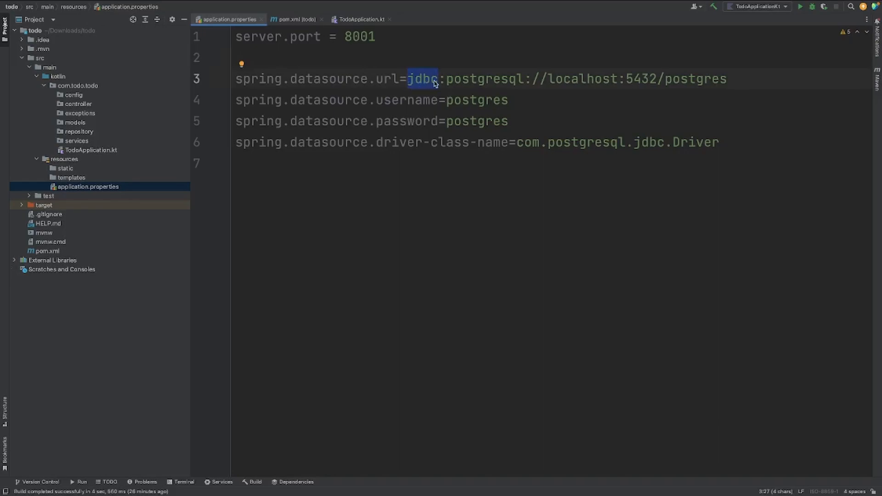
double_click(482, 79)
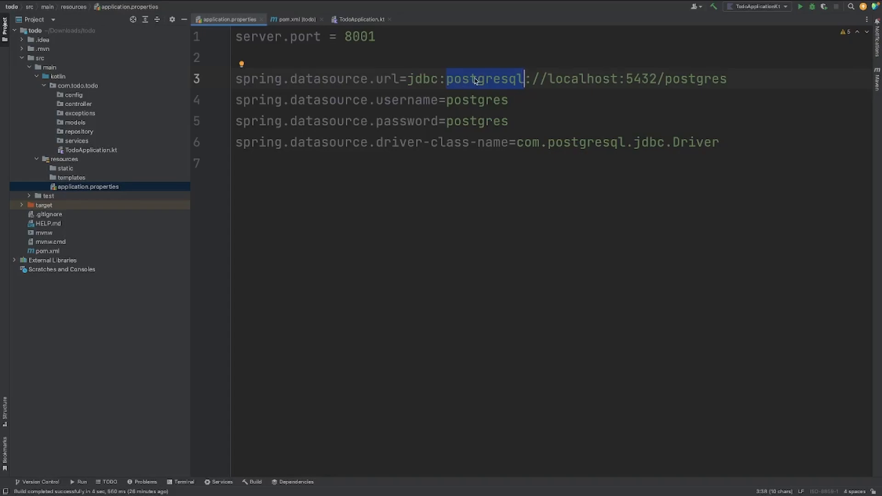
click(563, 79)
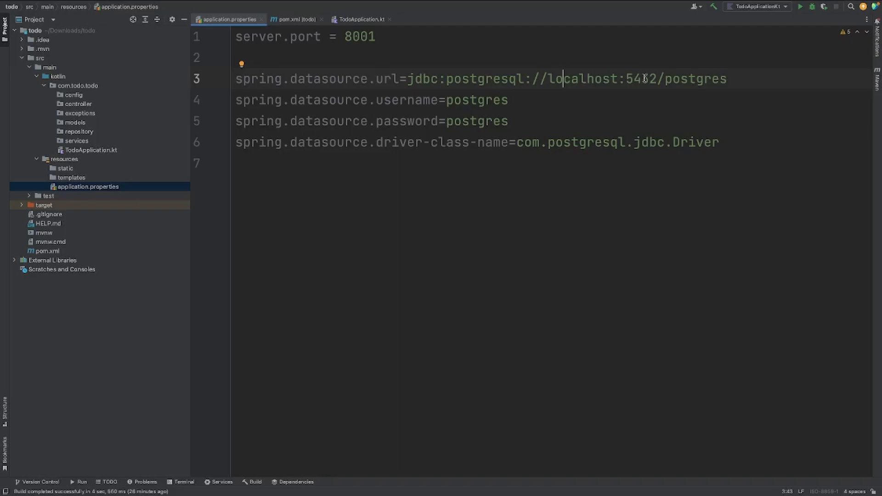
double_click(642, 79)
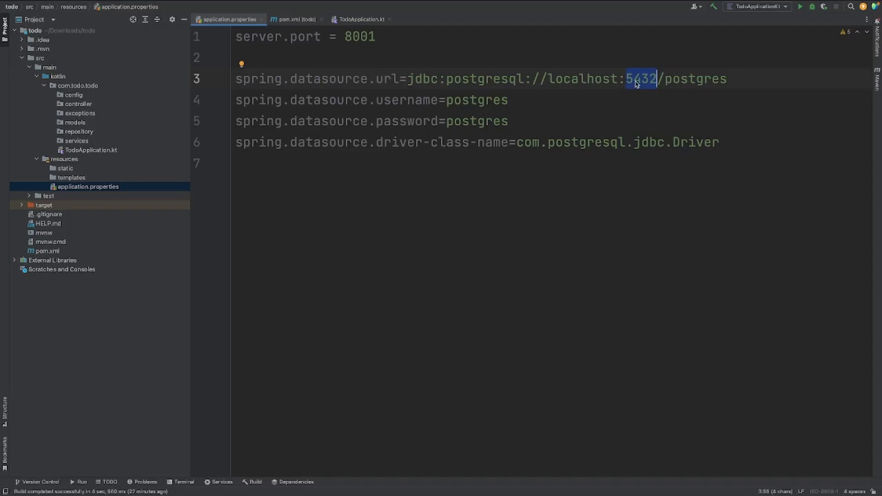
click(672, 79)
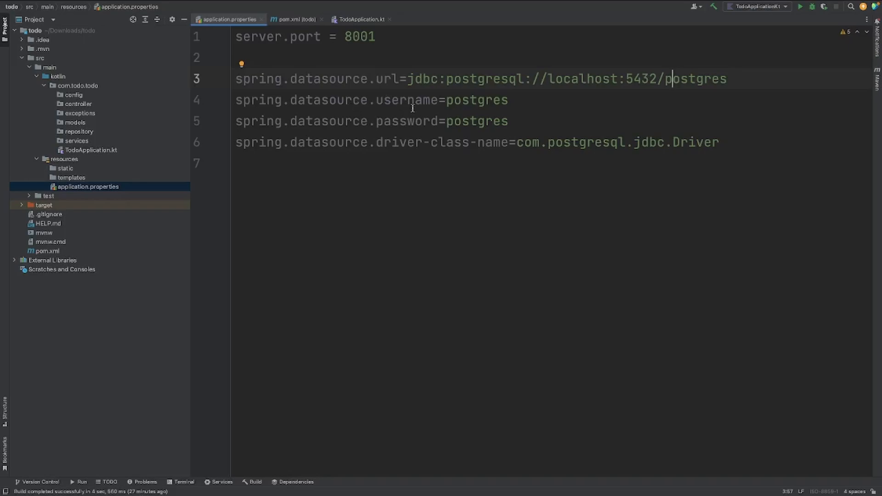
mouse_move(387, 189)
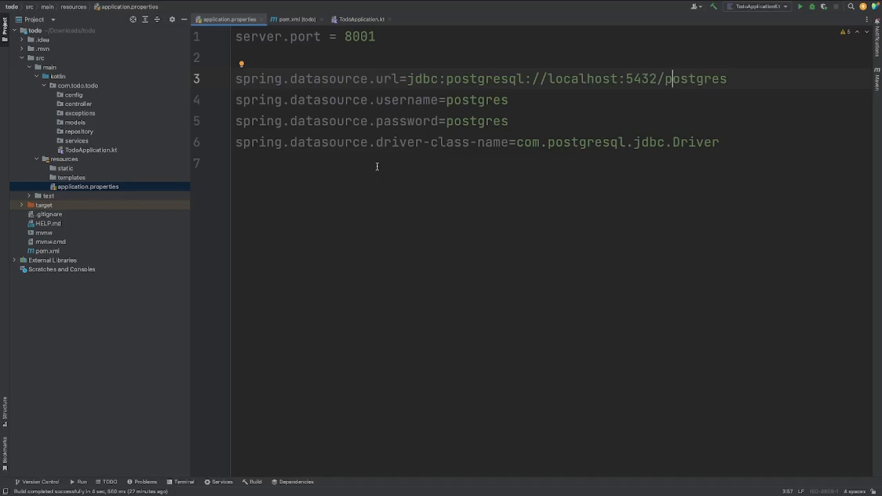
double_click(477, 99)
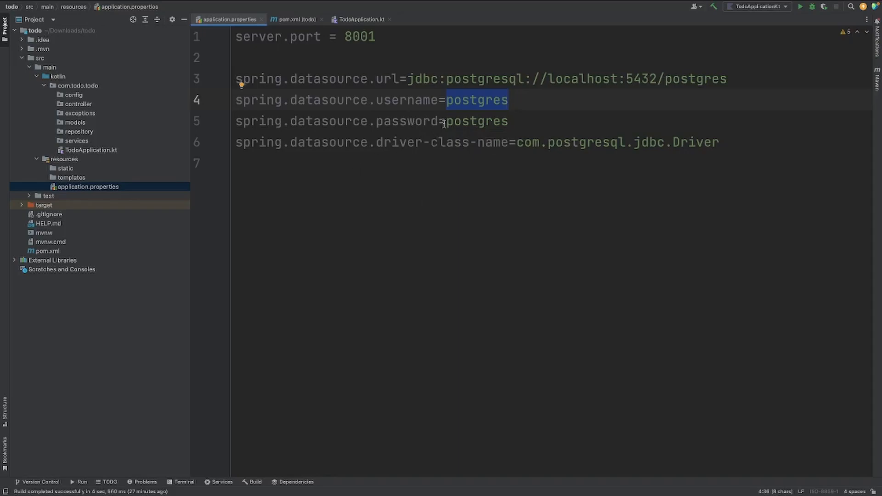
double_click(476, 121)
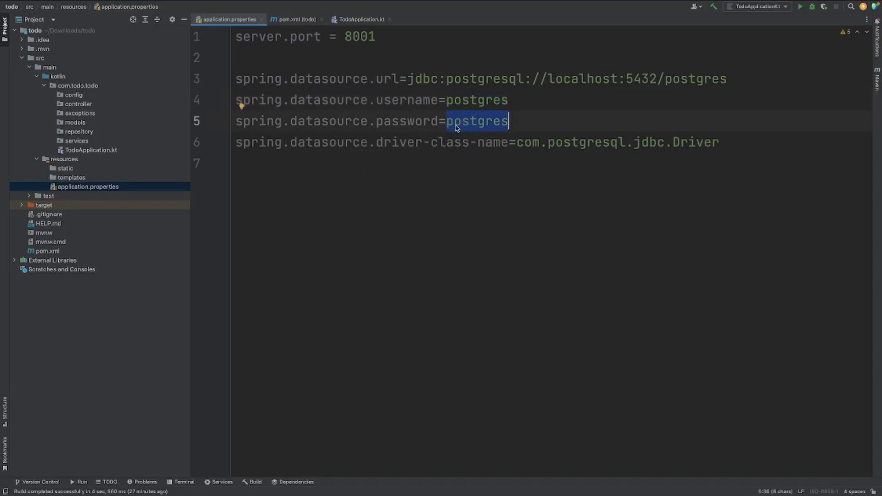
mouse_move(337, 126)
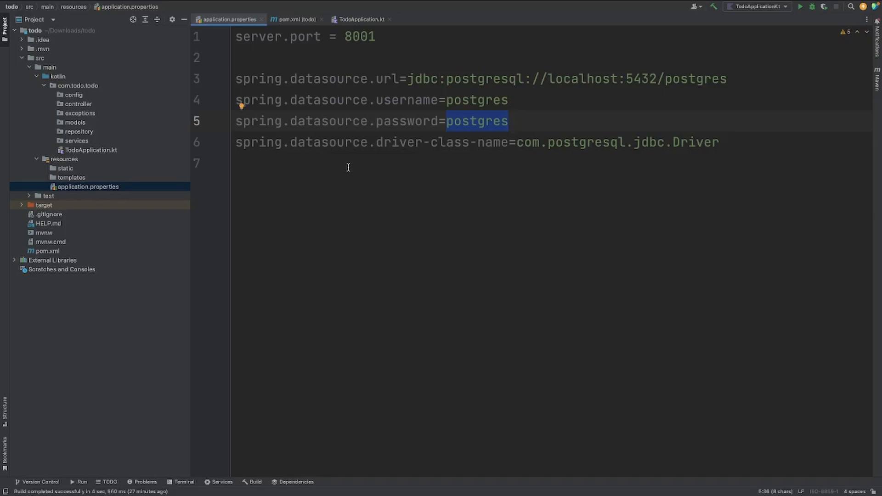
mouse_move(393, 137)
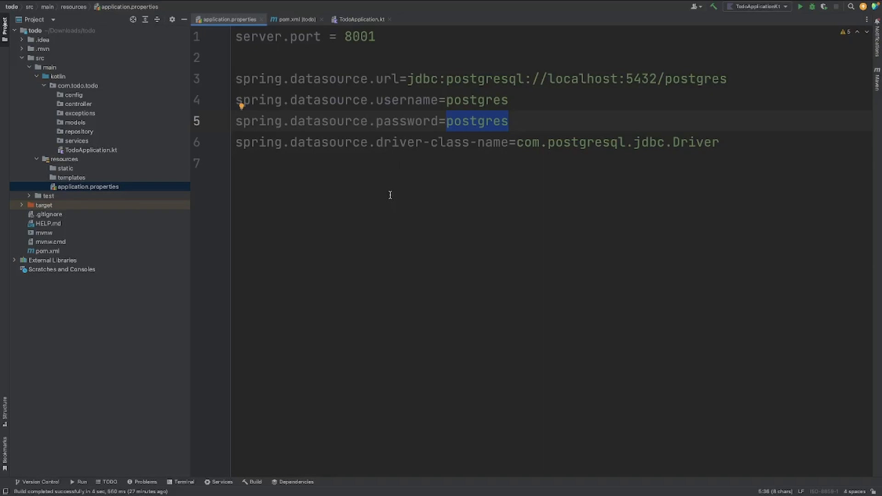
double_click(587, 141)
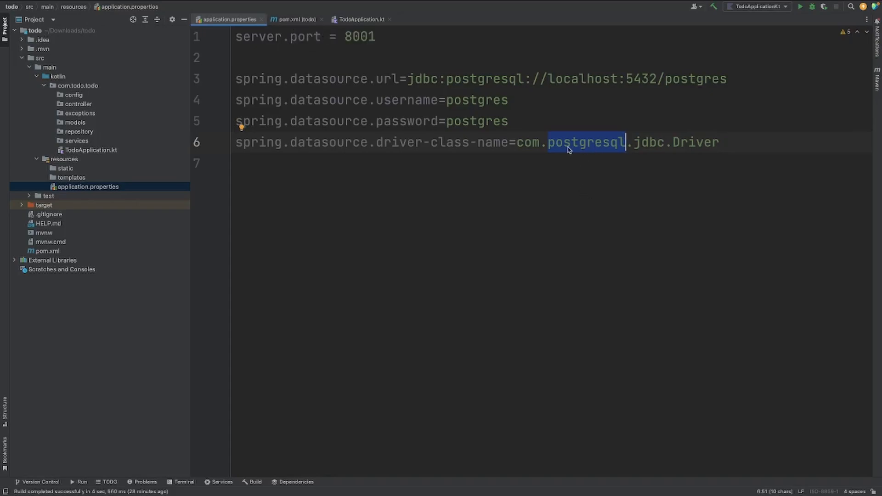
mouse_move(602, 152)
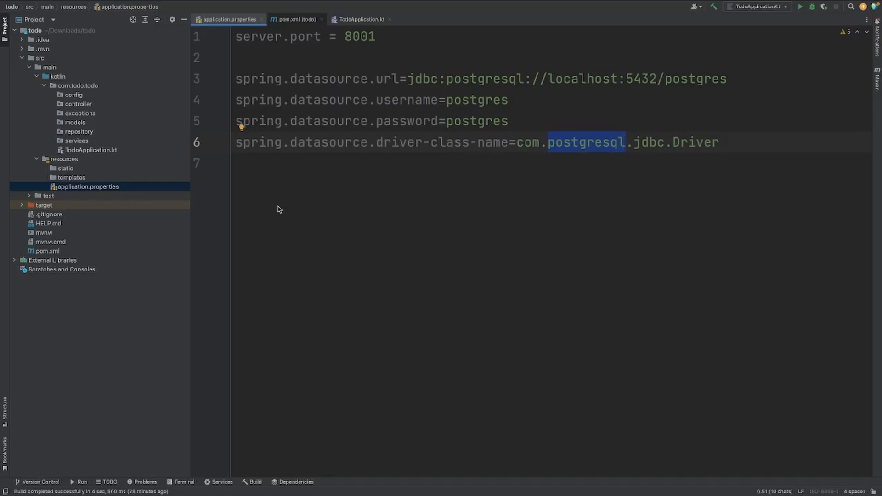
click(294, 19)
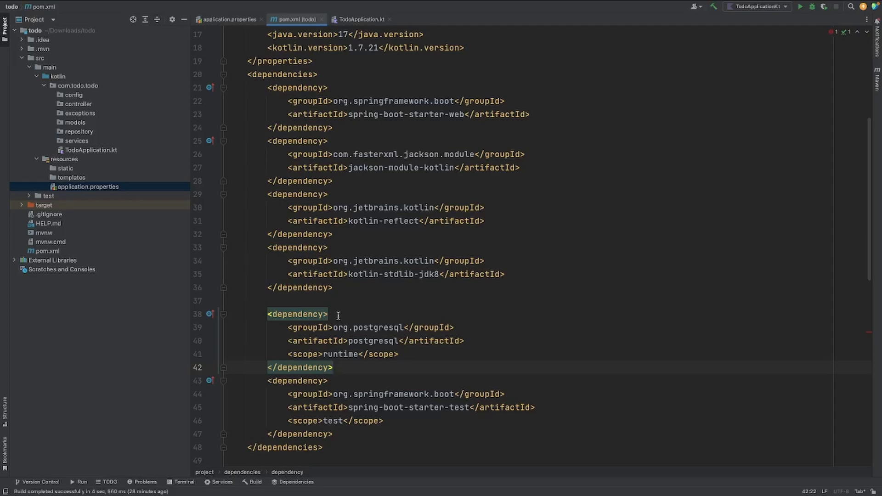
mouse_move(344, 364)
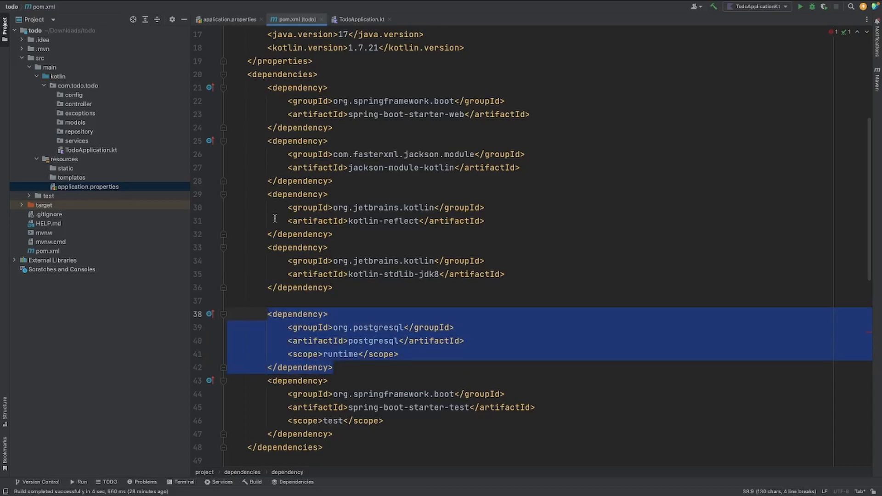
Step: Switch back to application.properties from pom.xml
click(228, 19)
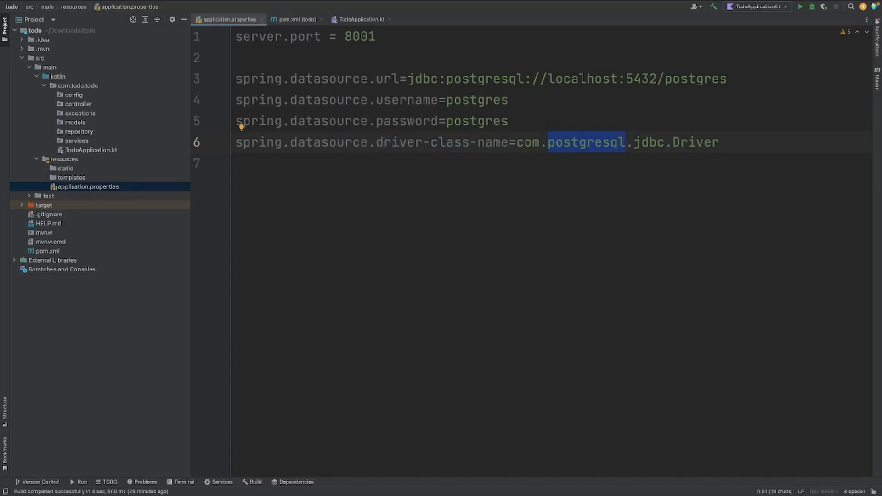
mouse_move(109, 346)
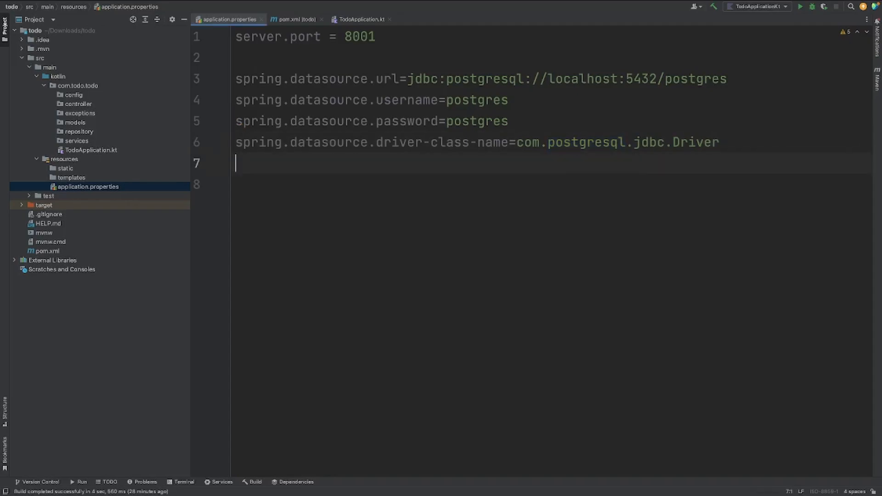
Step: Add spring.jpa.hibernate.ddl-auto=create-drop below the datasource settings
text(spring.jpa.hibernate.ddl-auto=create-drop)
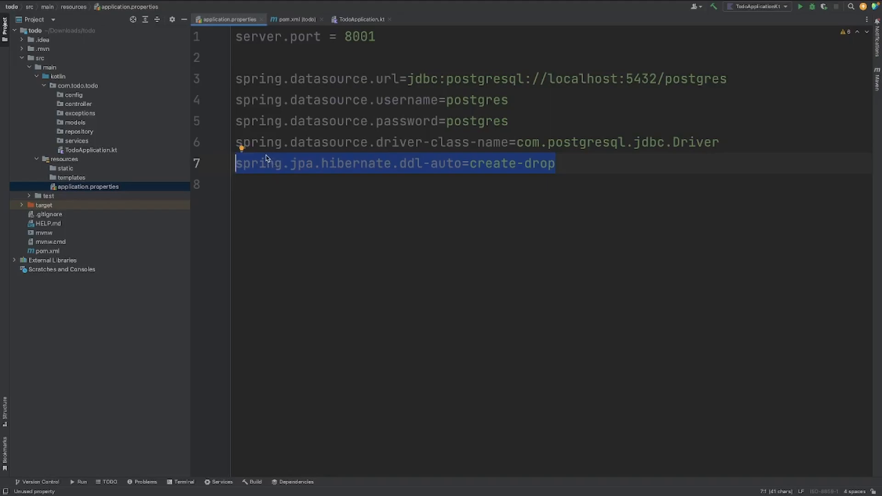
mouse_move(305, 164)
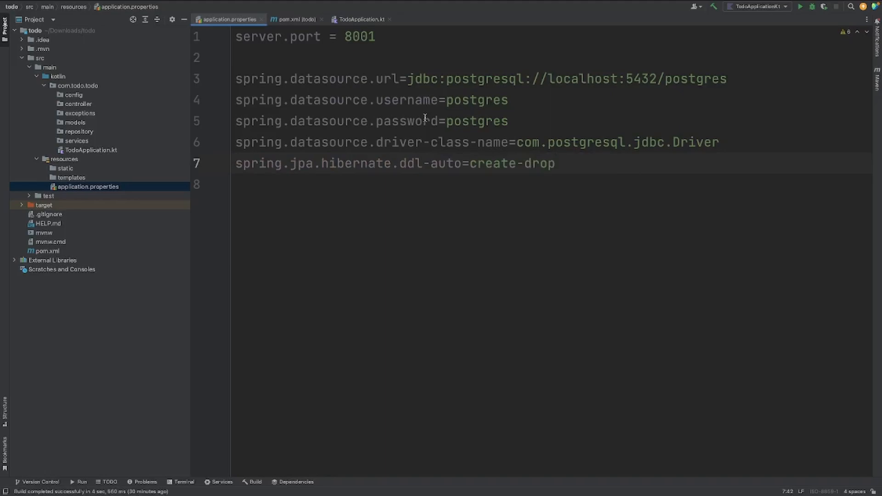
mouse_move(408, 216)
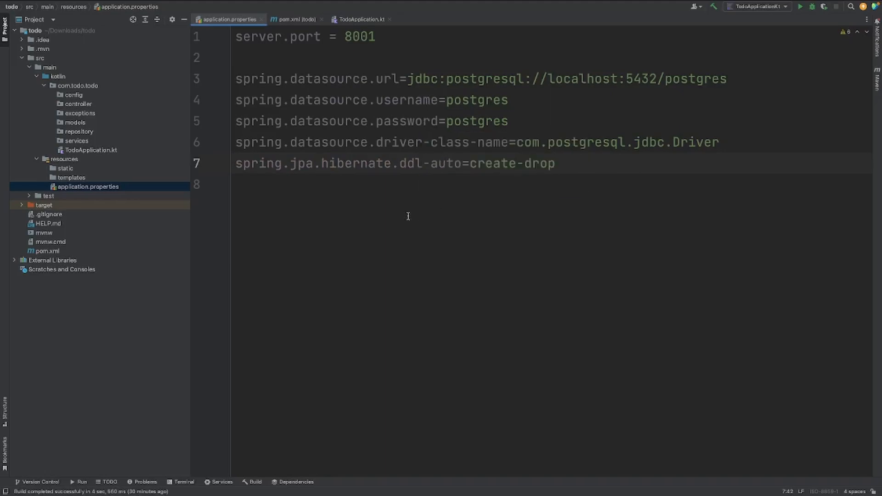
mouse_move(390, 214)
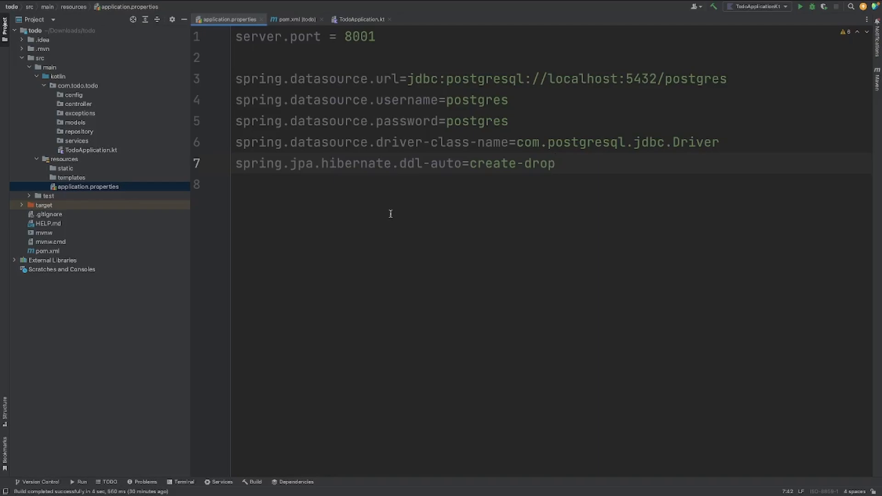